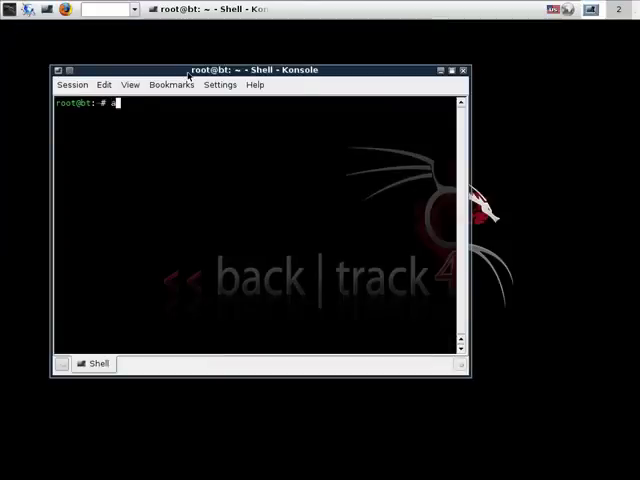
- List wireless interfaces with airmon-ng, put wlan0 into monitor mode as mon0, and begin typing kismet
type("airmo")
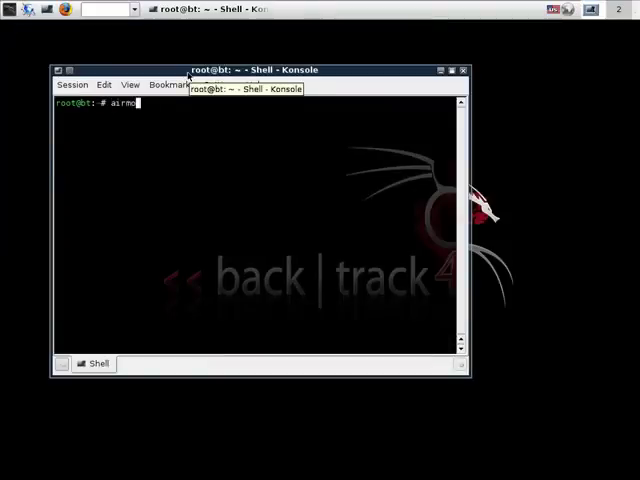
key("Return")
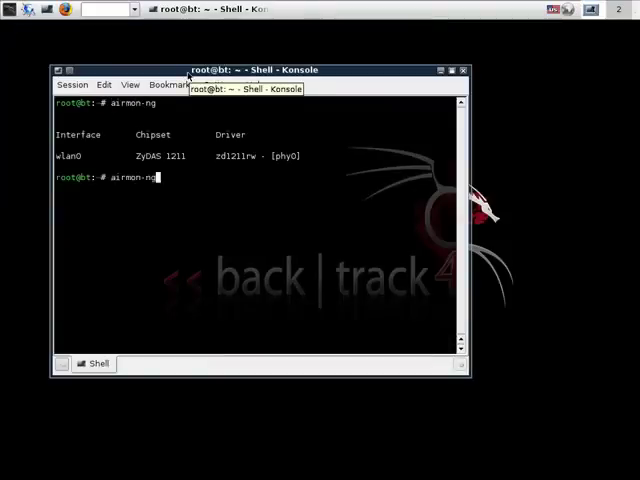
type("start wl")
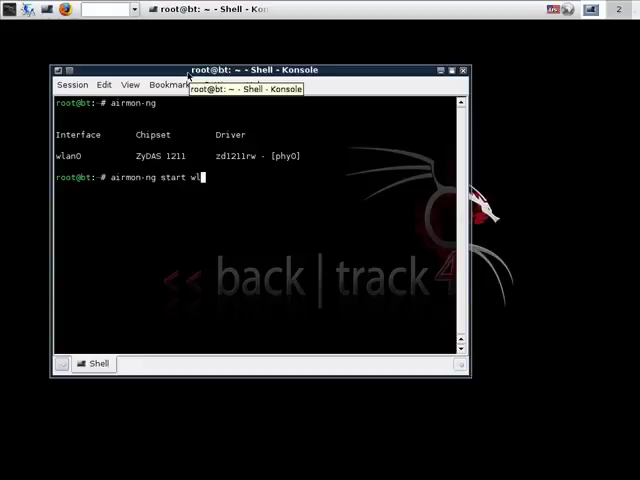
key("Return")
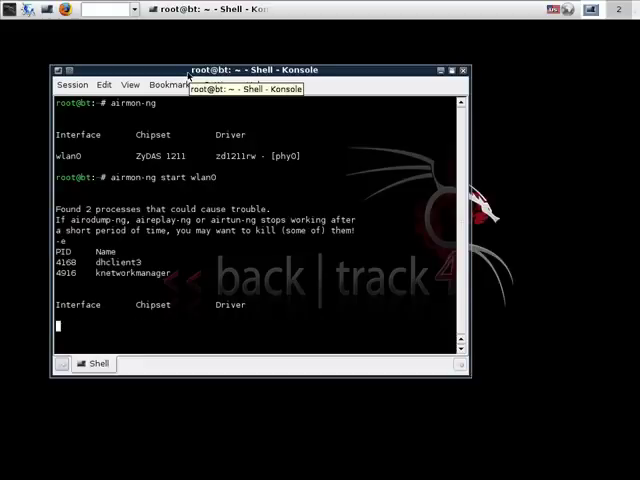
type("kisme")
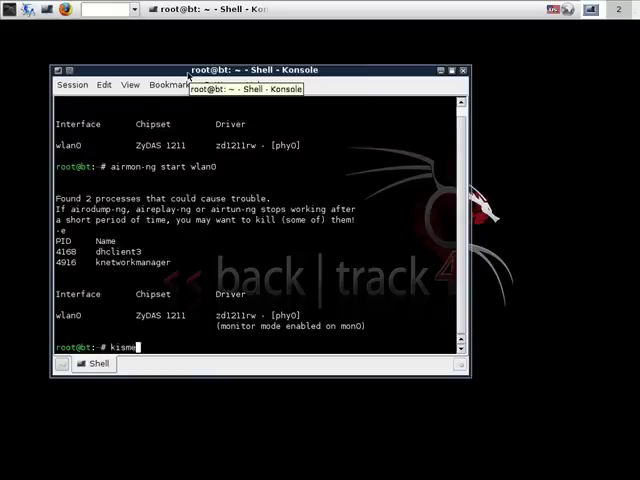
- Launch Kismet and dismiss the welcome message to see the ten detected networks
key("Return")
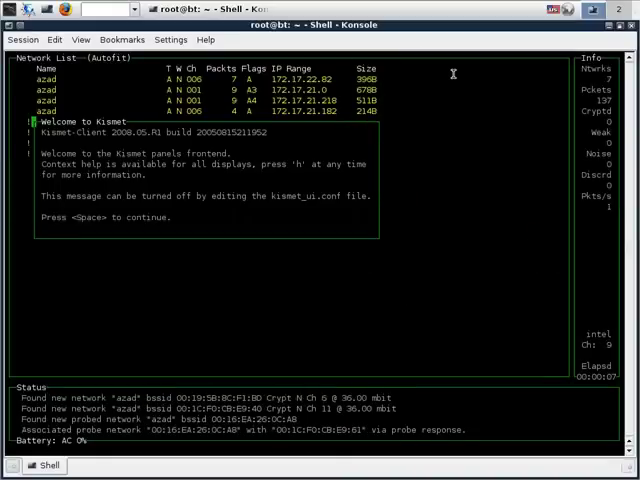
key("space")
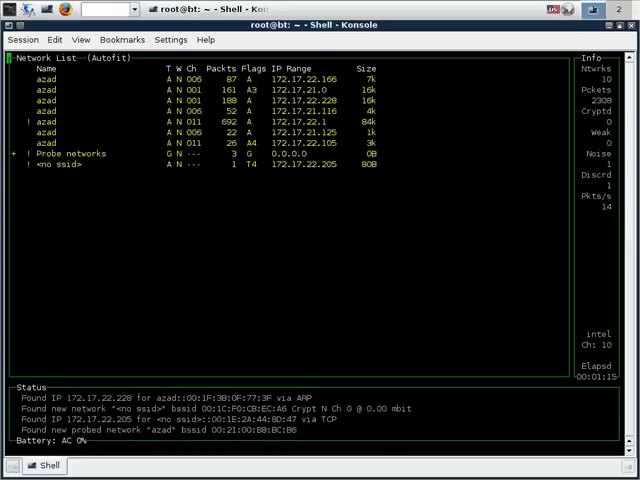
- Show an azad network's client list sorted by MAC address
key("s")
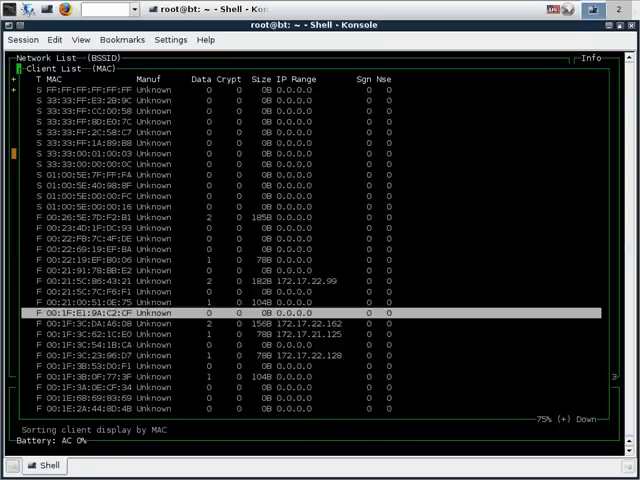
scroll("down", 3)
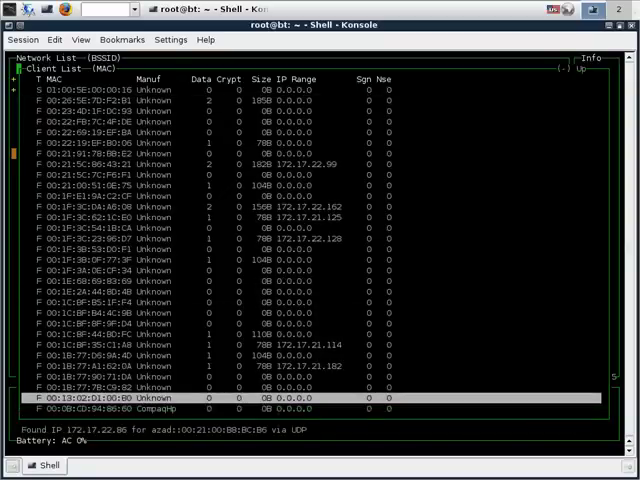
scroll("up", 3)
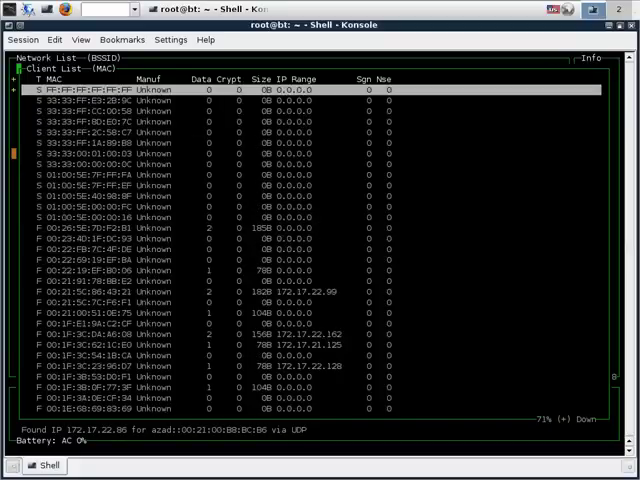